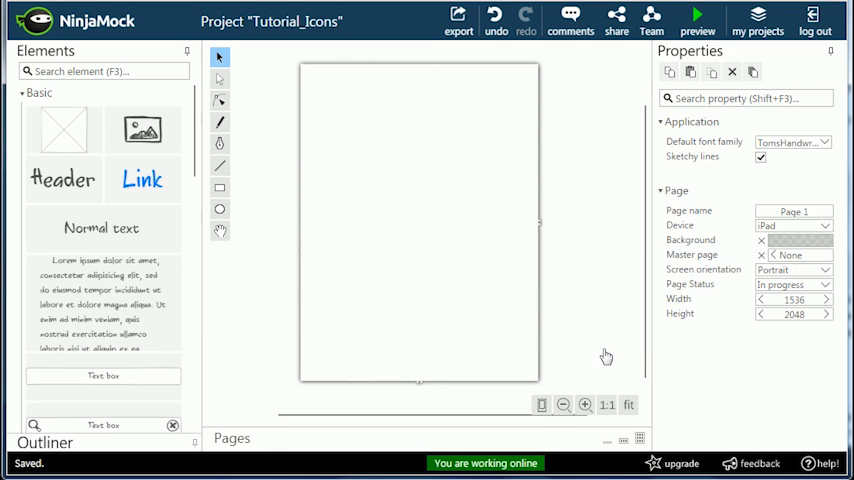
mouse_move(598, 326)
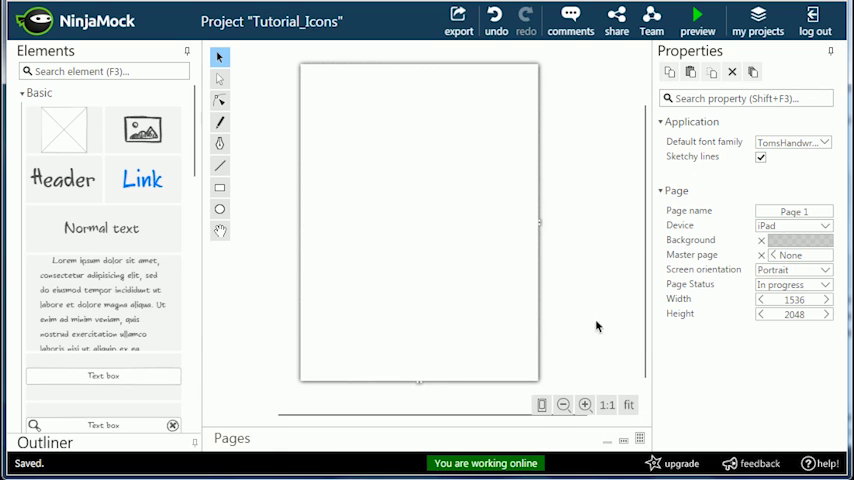
mouse_move(180, 124)
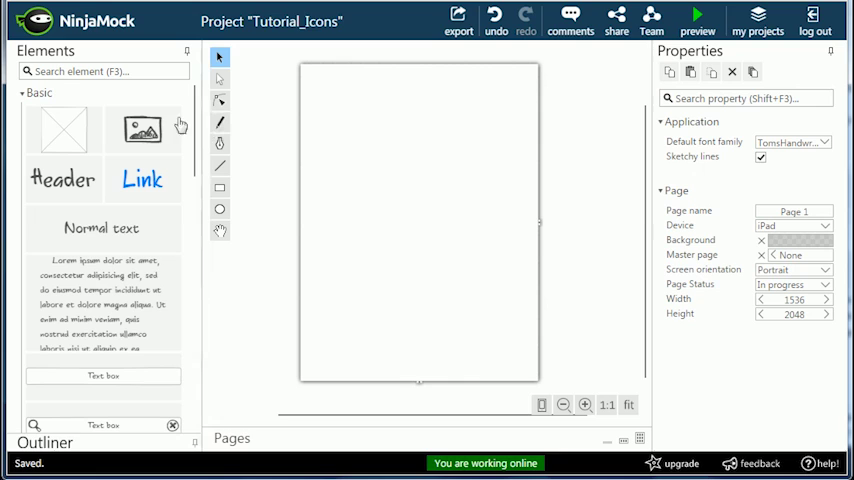
mouse_move(142, 130)
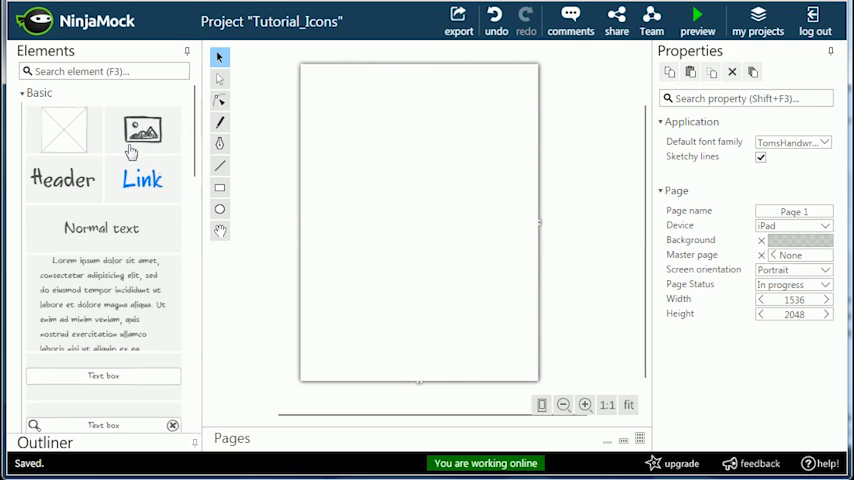
mouse_move(142, 135)
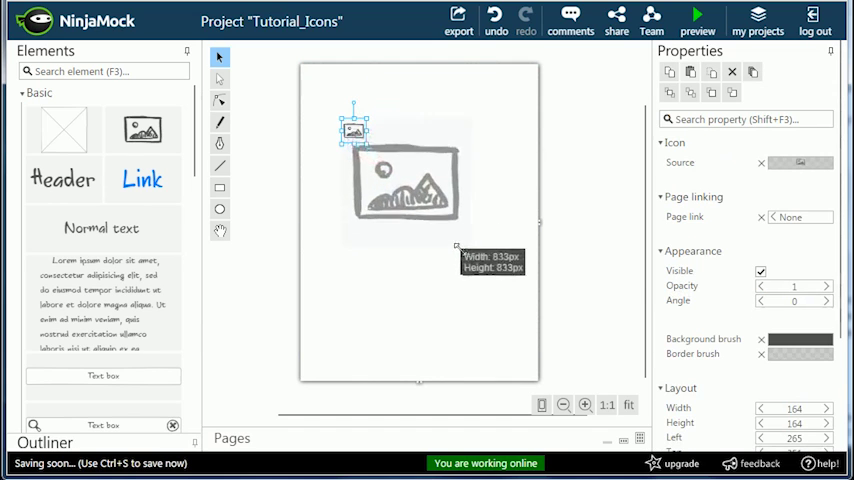
Centre the enlarged 998 px icon placeholder in the upper part of the iPad page
left_click_drag(458, 245, 494, 270)
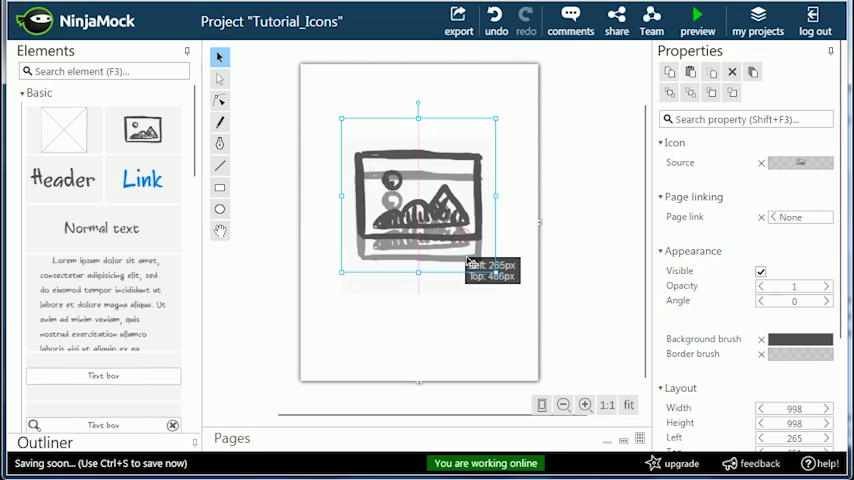
left_click(516, 375)
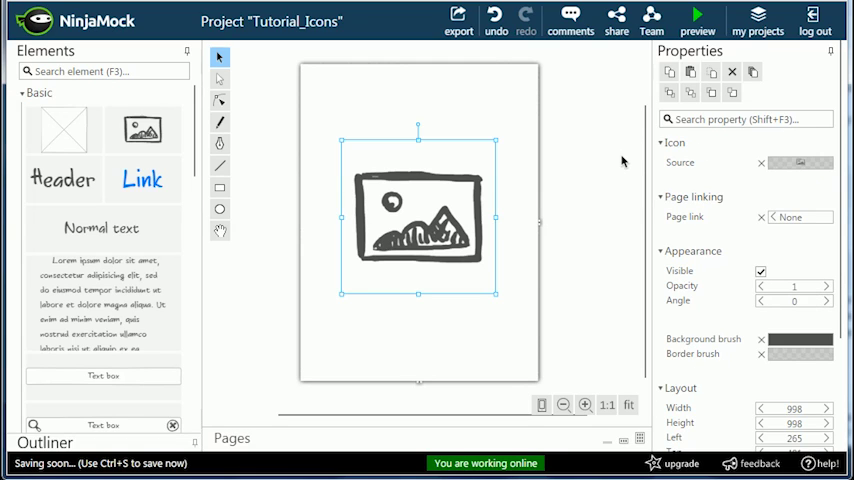
mouse_move(728, 183)
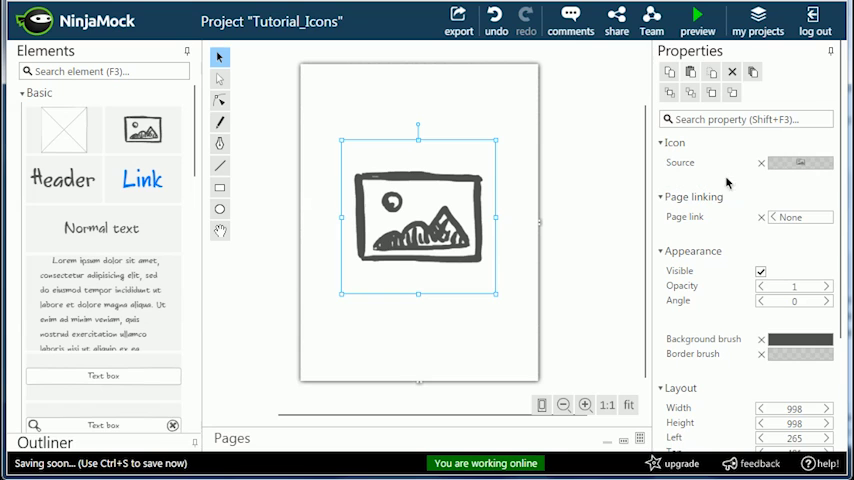
Make the placeholder a rain-cloud icon from Icons and resize it to 1198 px square
left_click(801, 162)
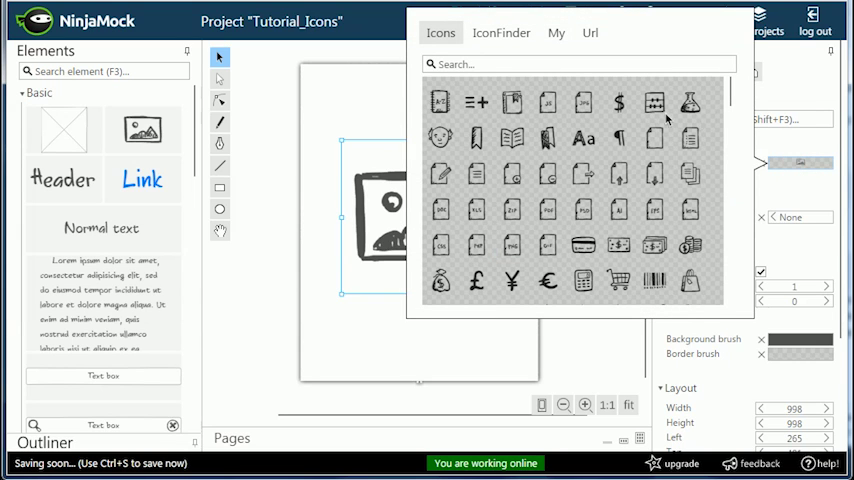
scroll("down", 3)
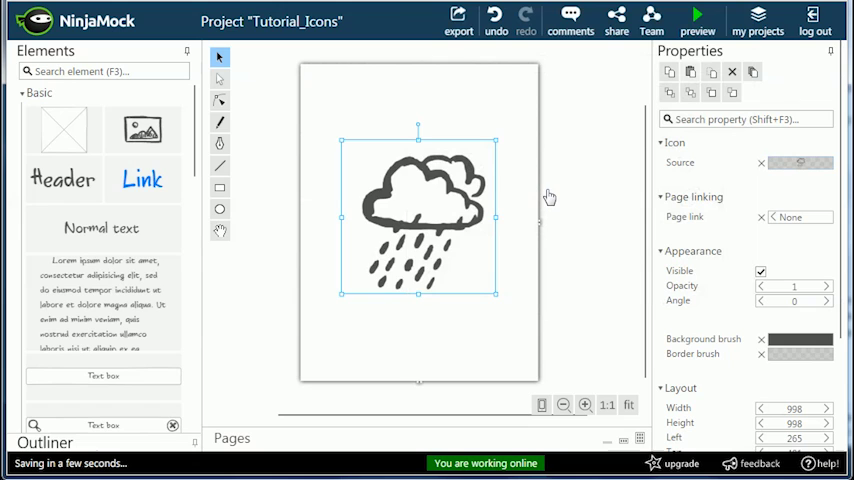
mouse_move(498, 298)
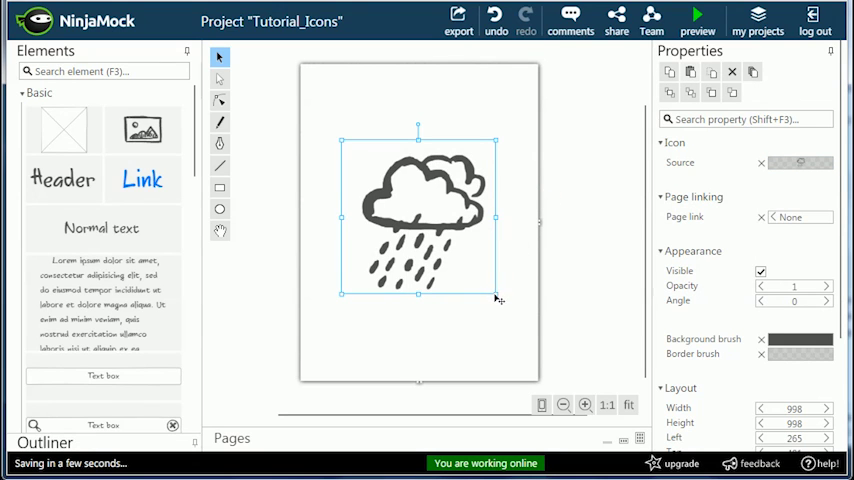
left_click_drag(497, 295, 447, 243)
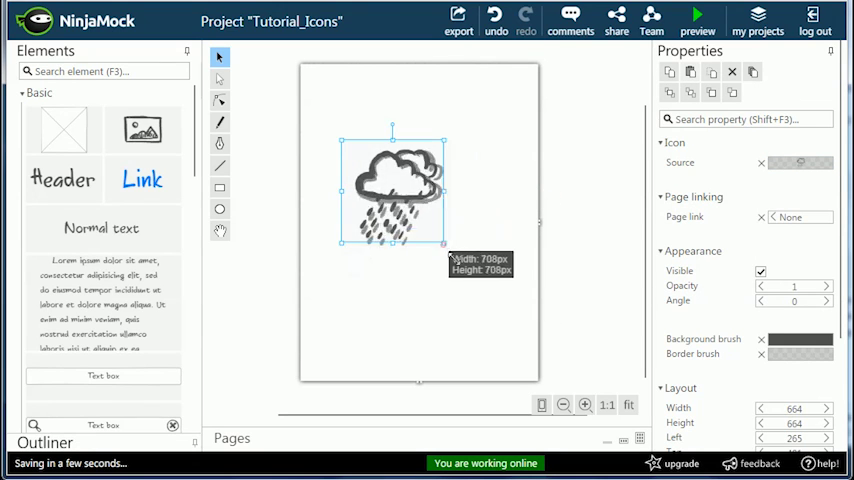
left_click_drag(446, 242, 533, 323)
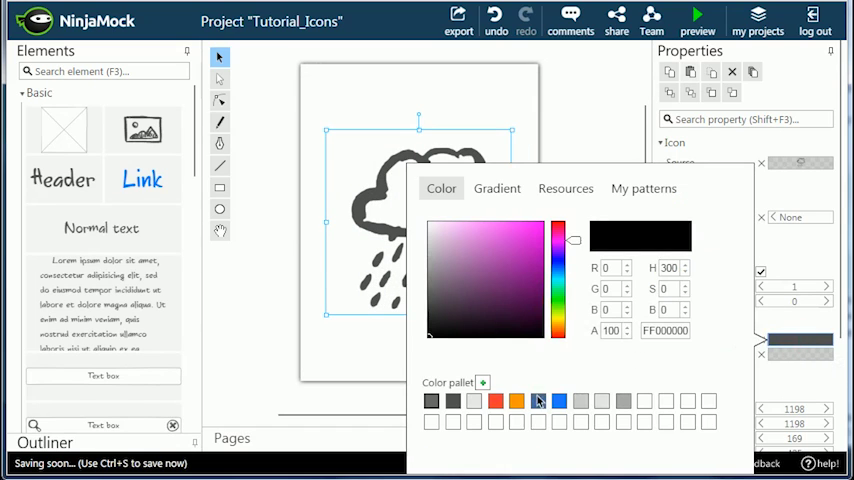
Colour the rain cloud blue via Background brush and reopen its Source
left_click(537, 400)
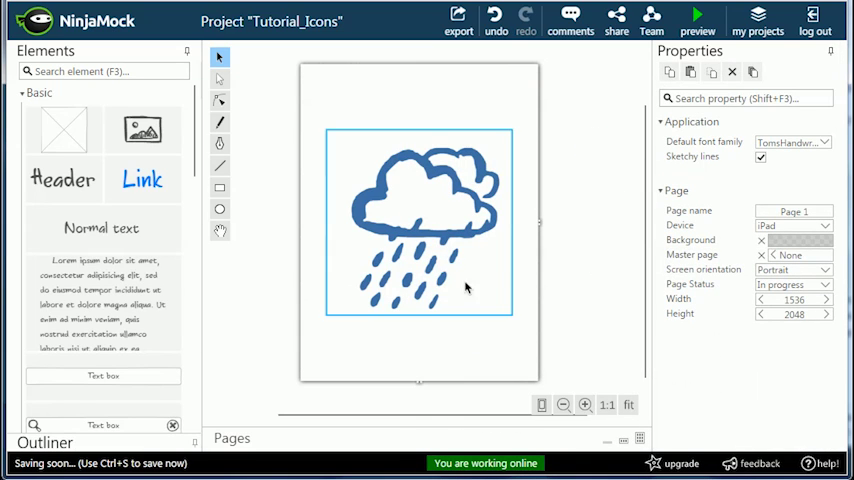
left_click(420, 220)
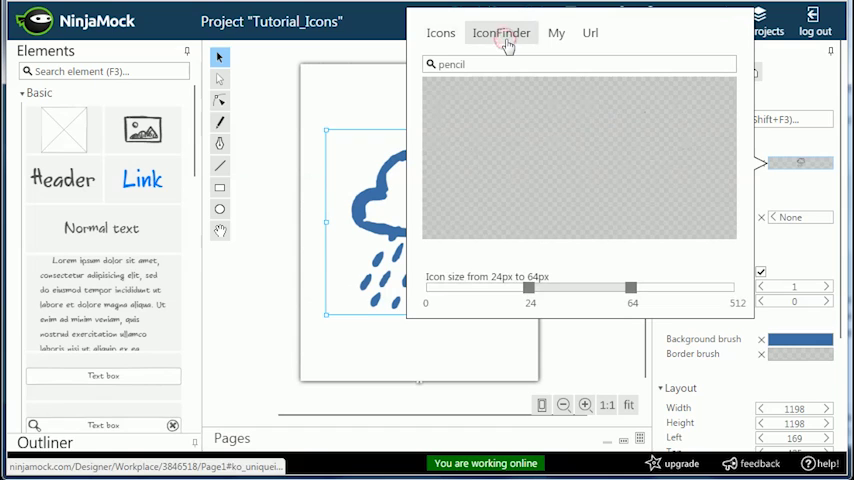
Search IconFinder for 'hat', use the black hard hat and shrink it to 1019 px square
left_click_drag(632, 290, 665, 290)
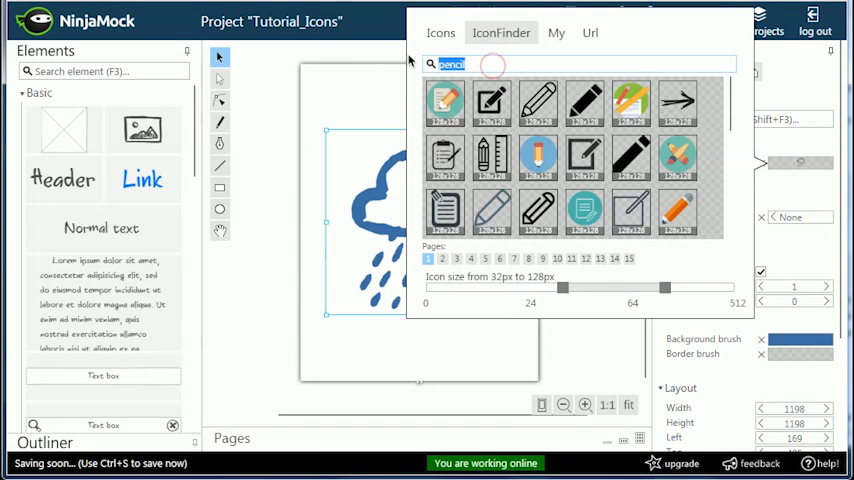
type("hat")
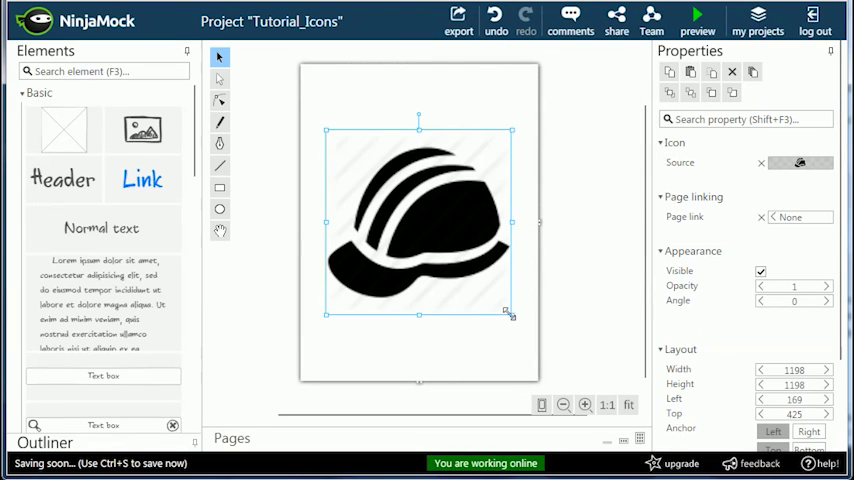
left_click_drag(510, 313, 481, 287)
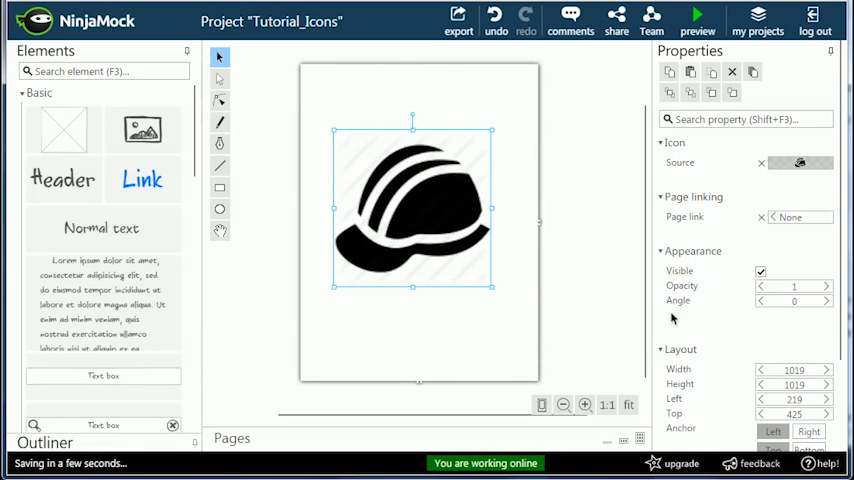
left_click(798, 162)
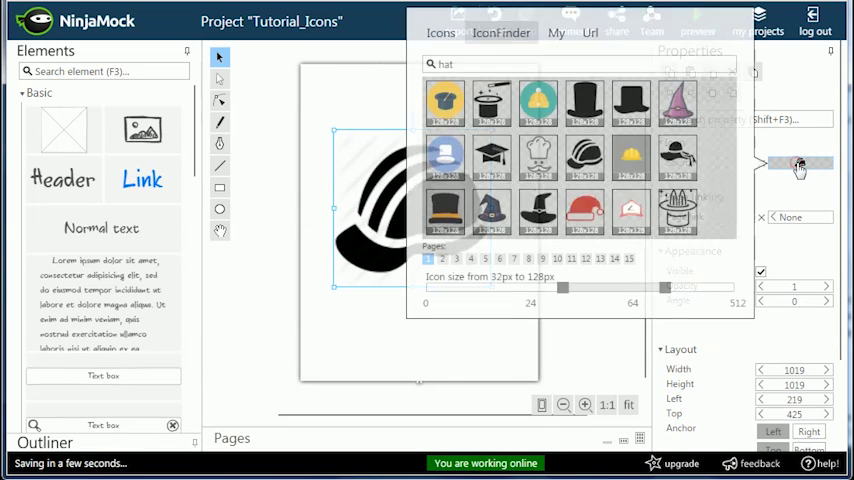
Load a black baseball-cap image from a Url web address in place of the hard hat
left_click(556, 32)
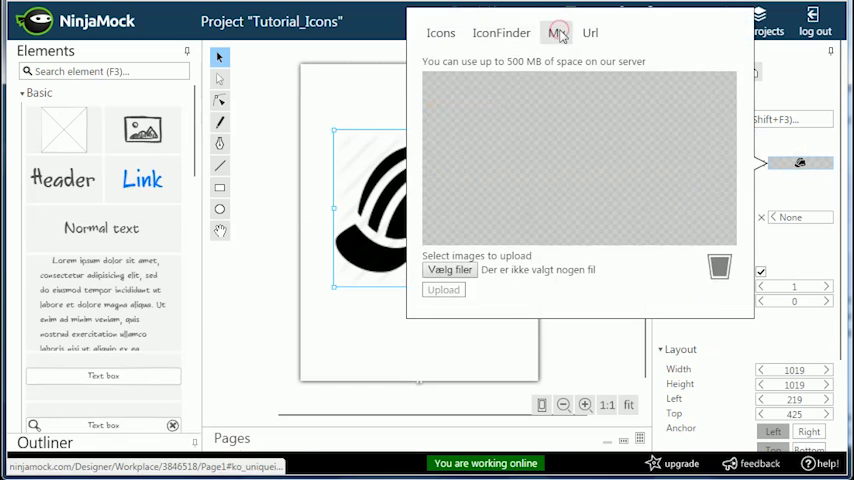
left_click(556, 32)
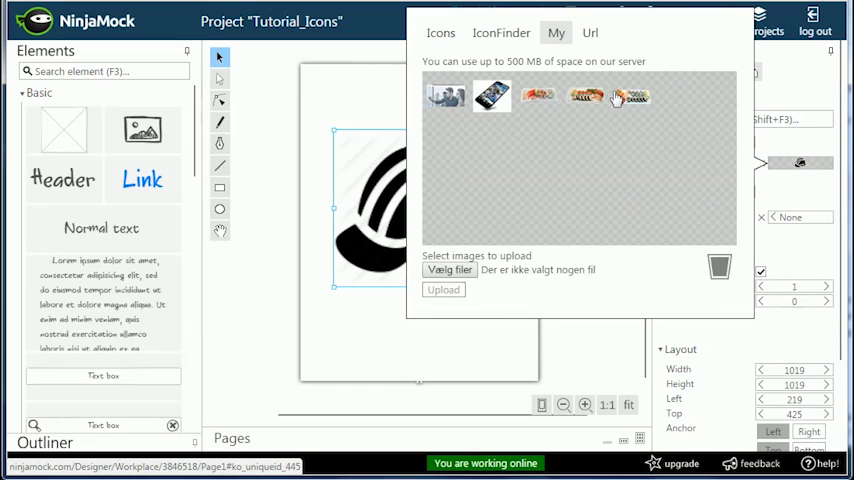
left_click(590, 32)
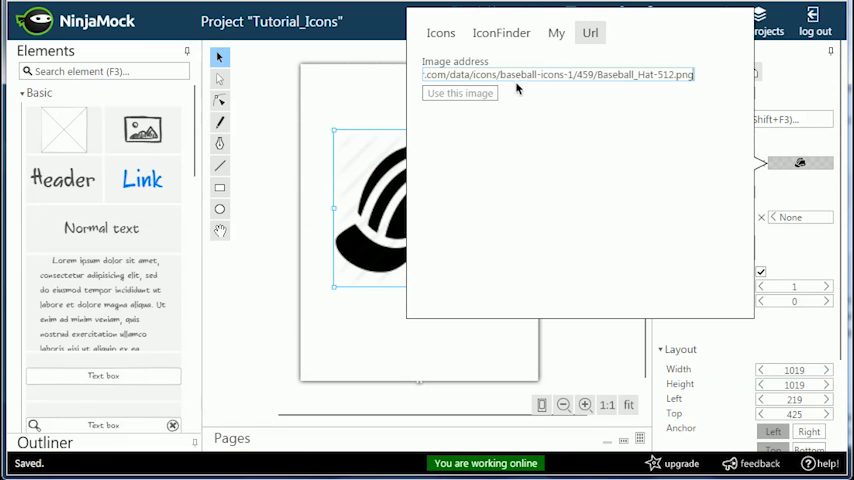
left_click(459, 93)
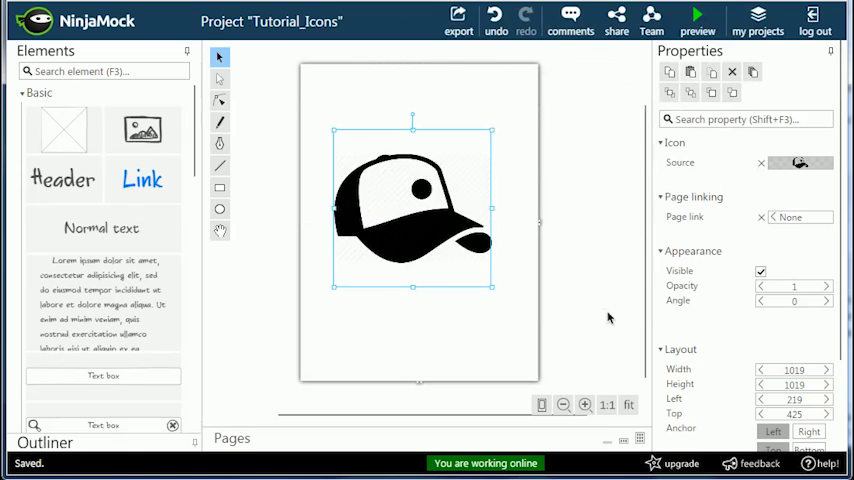